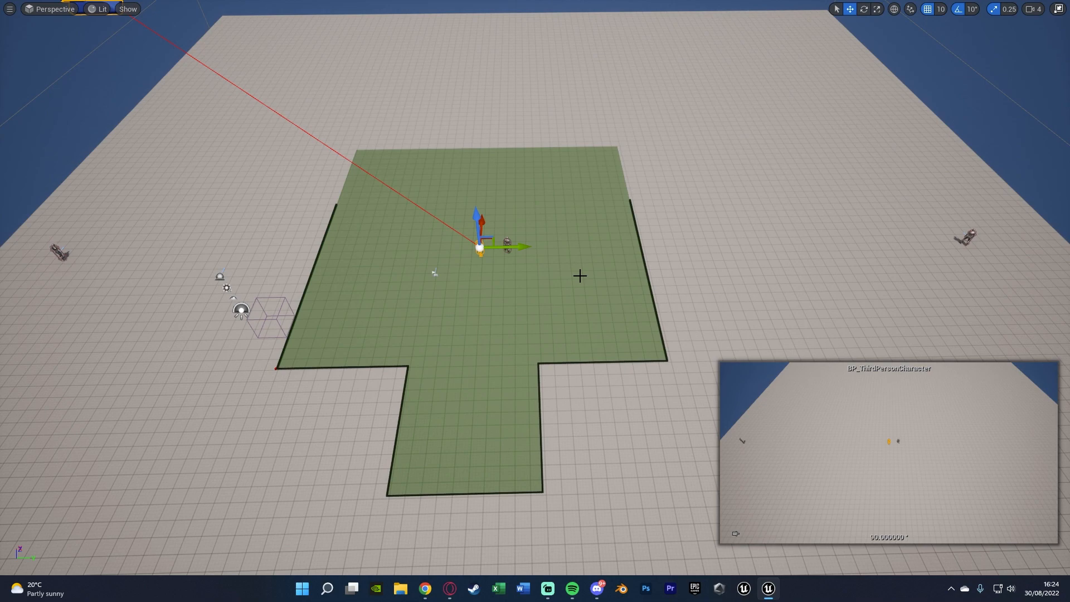
mouse_move(652, 345)
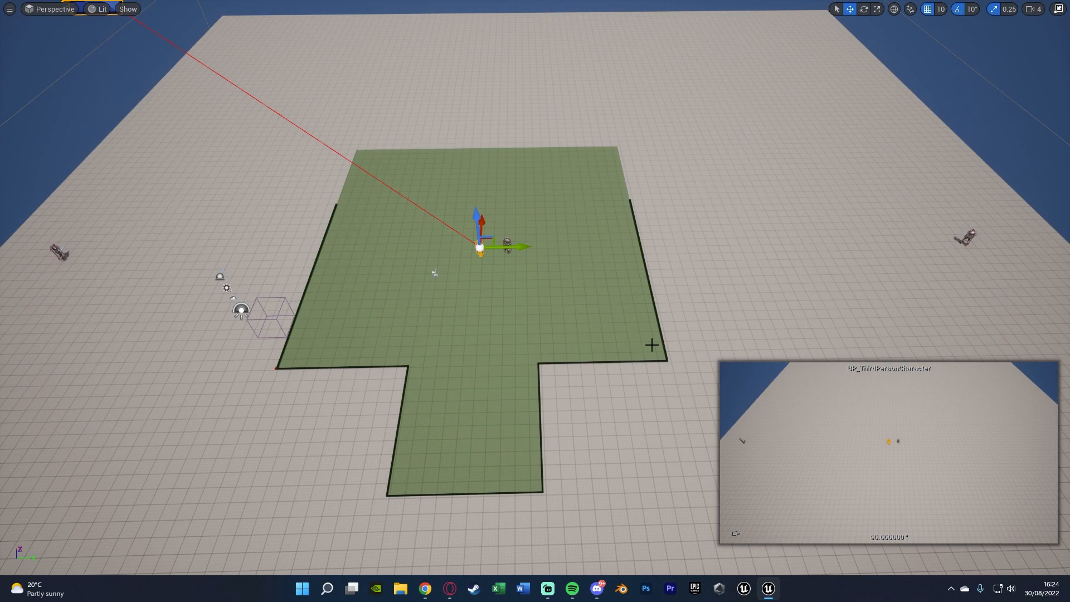
mouse_move(551, 273)
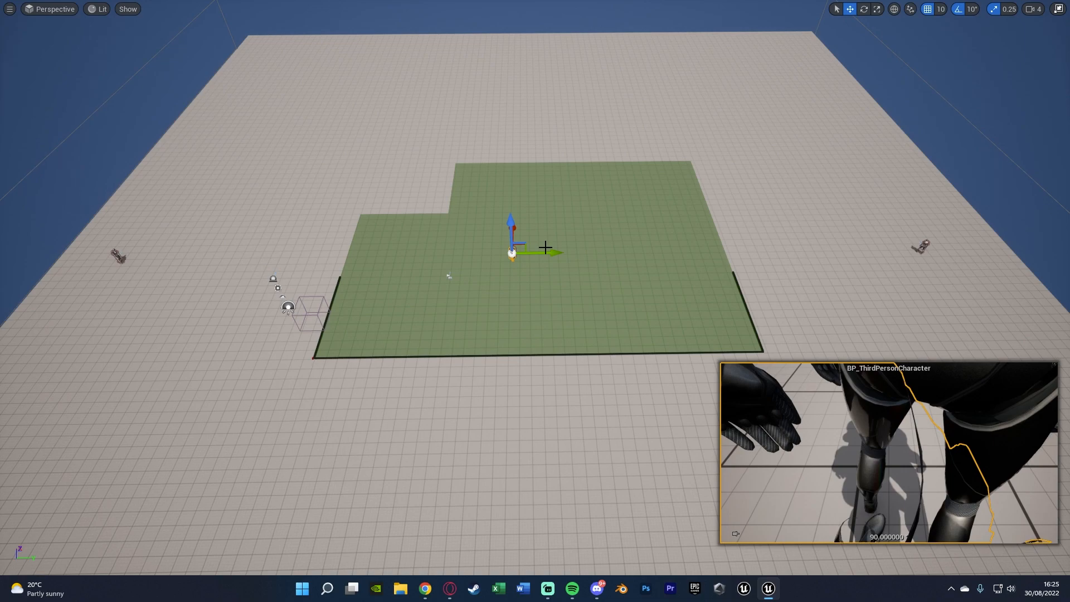
mouse_move(449, 238)
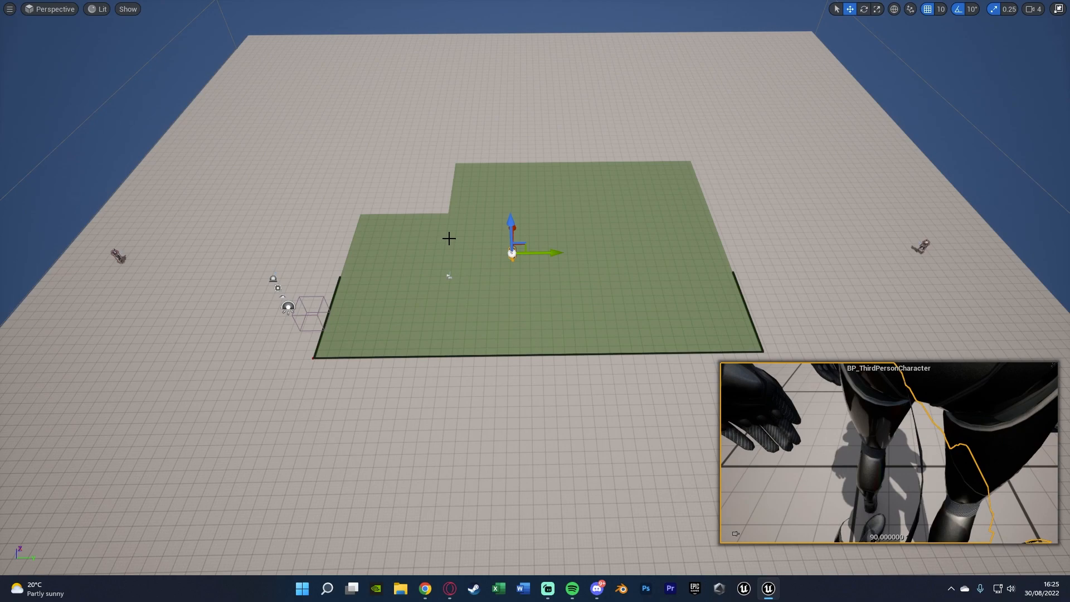
mouse_move(506, 215)
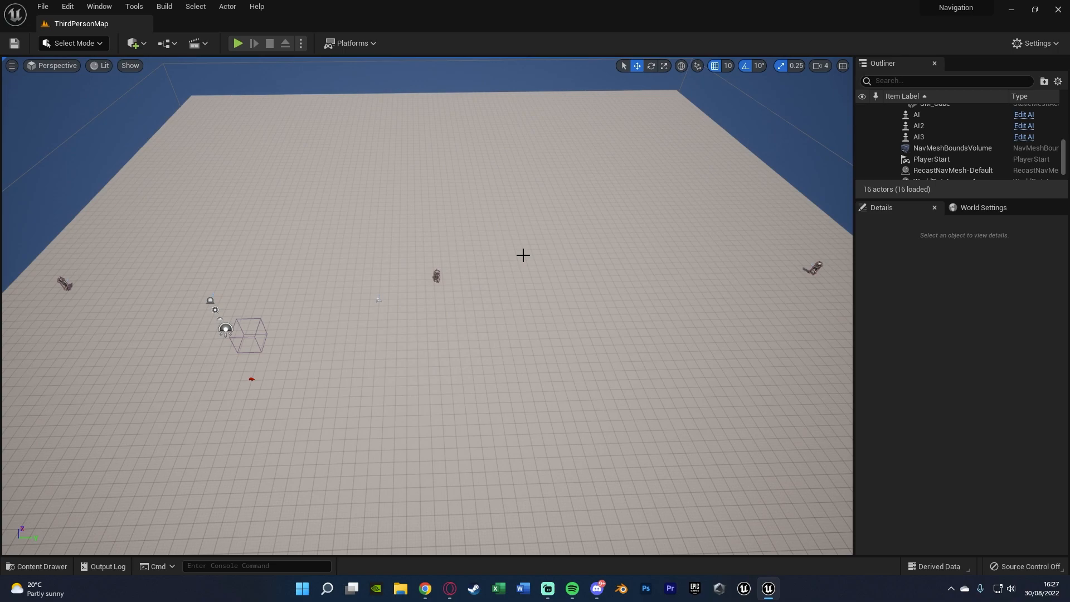
mouse_move(537, 6)
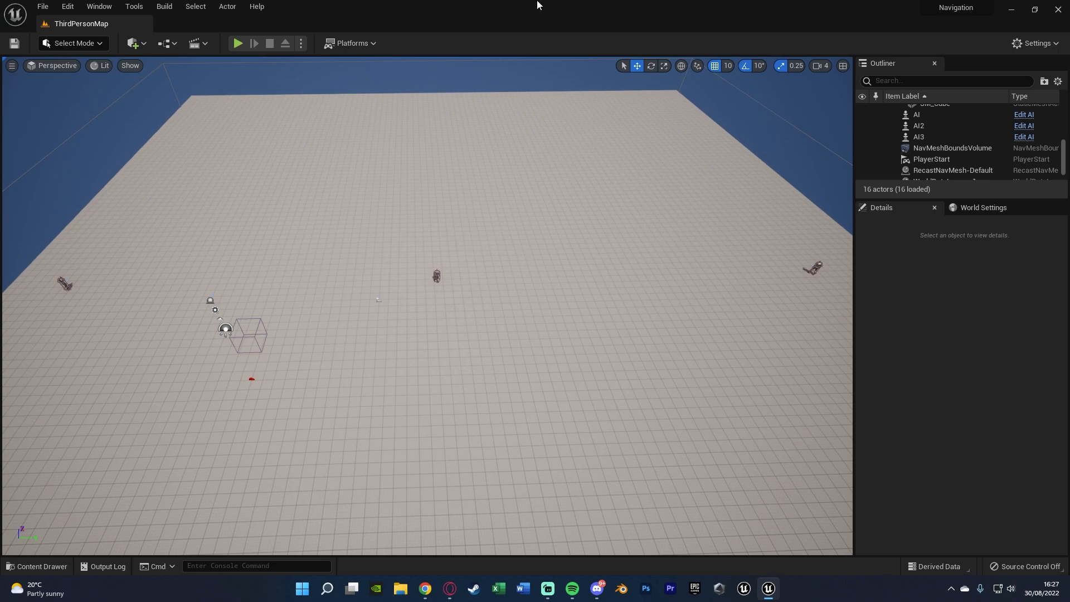
Bring up the Edit menu's list of editing and configuration commands
click(67, 7)
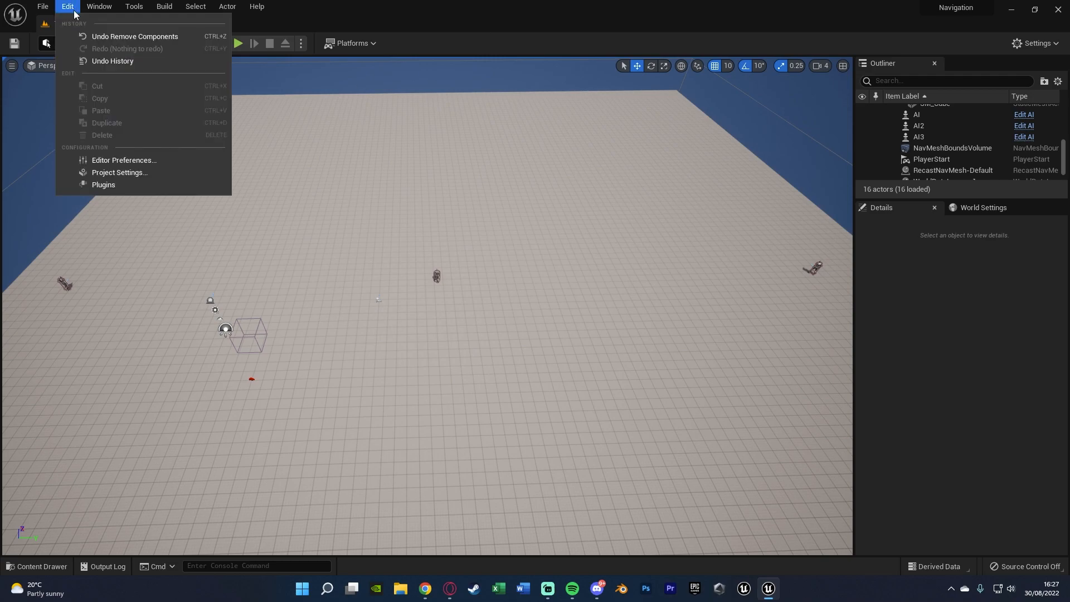
Reach the Navigation Mesh section of the project settings
click(119, 173)
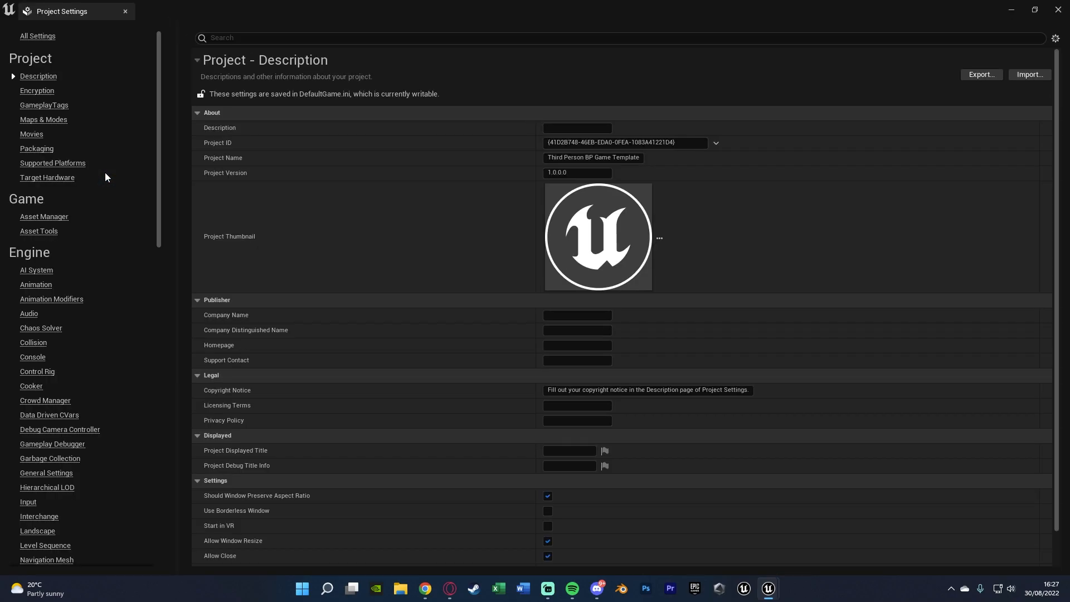
scroll(down, 3)
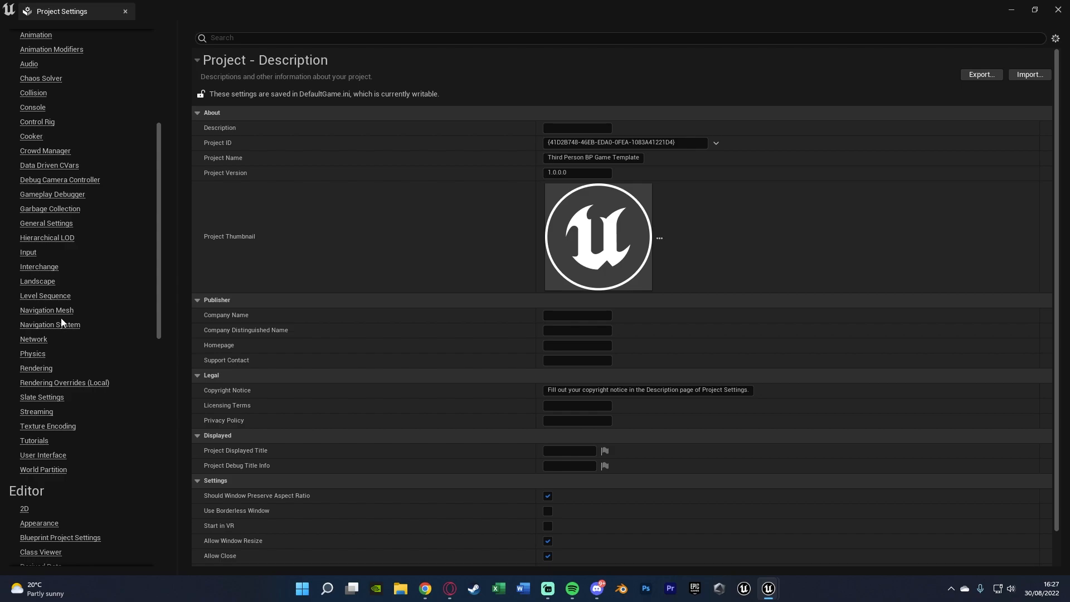
click(47, 310)
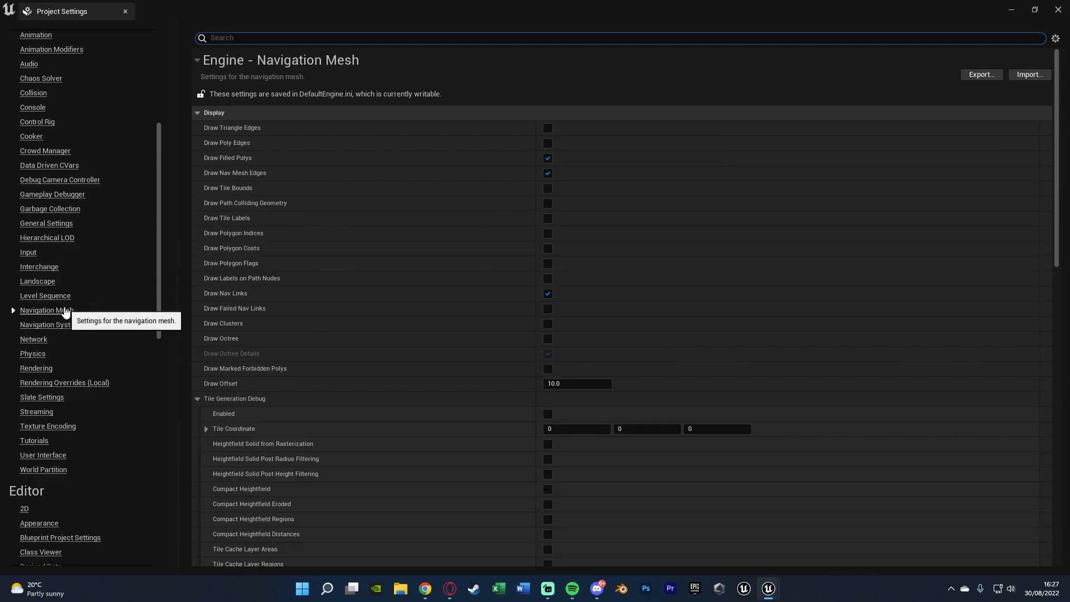
mouse_move(341, 269)
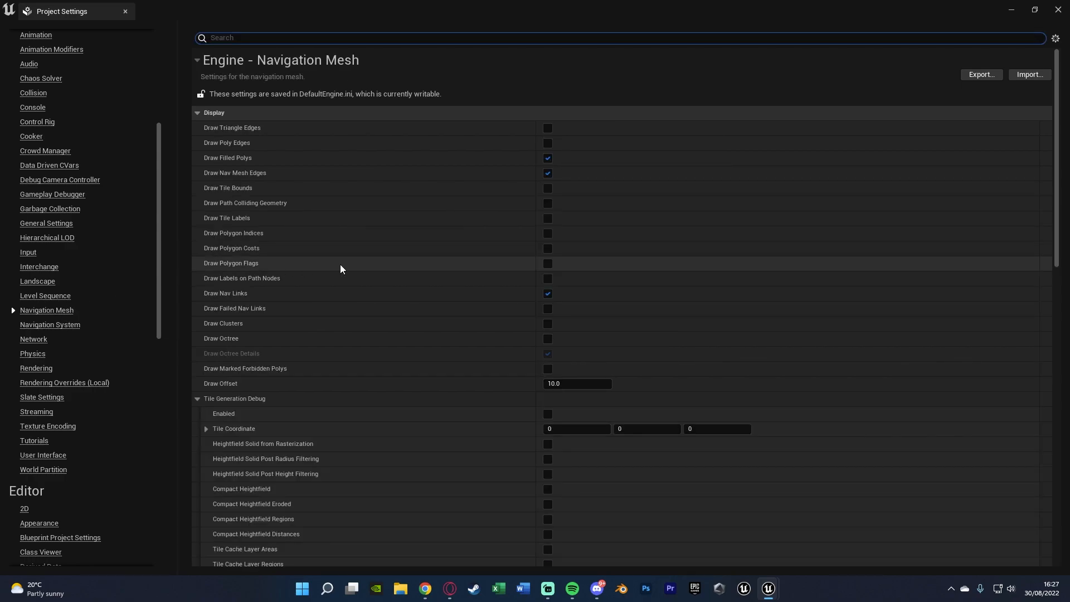
scroll(down, 3)
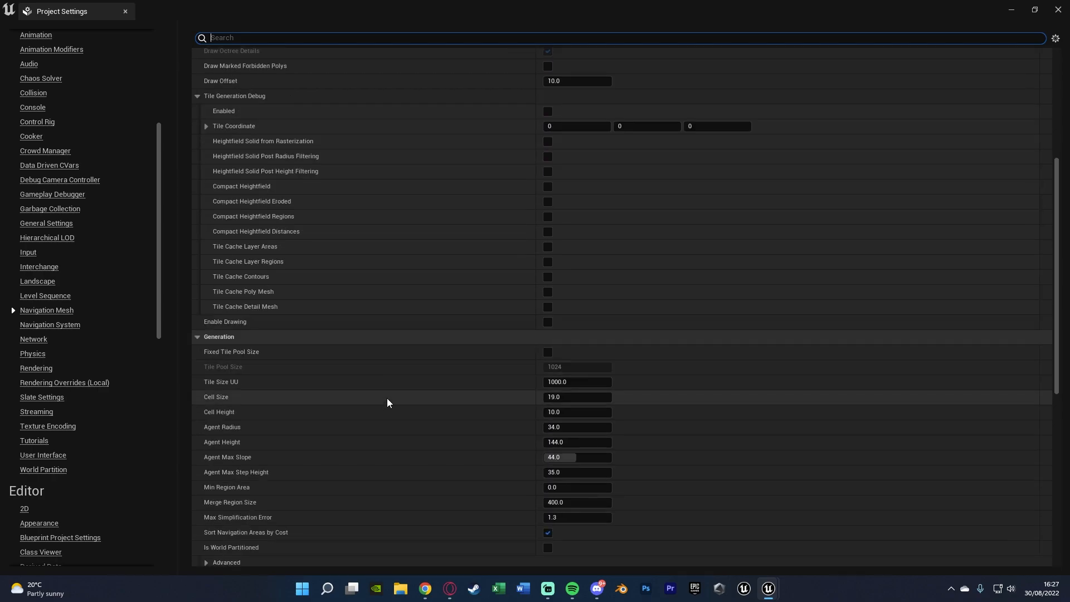
scroll(down, 3)
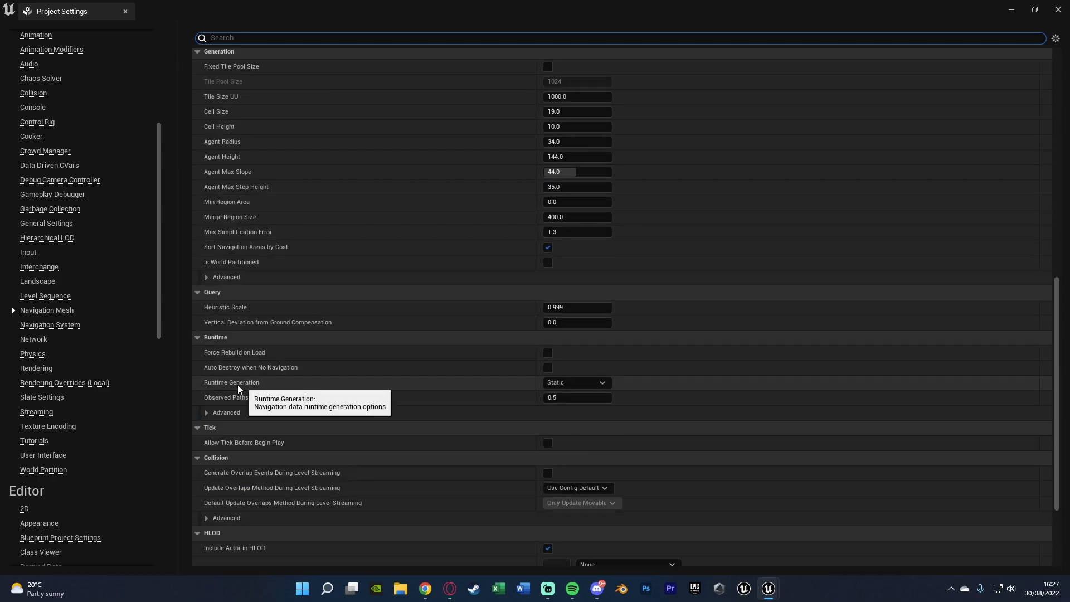
mouse_move(223, 339)
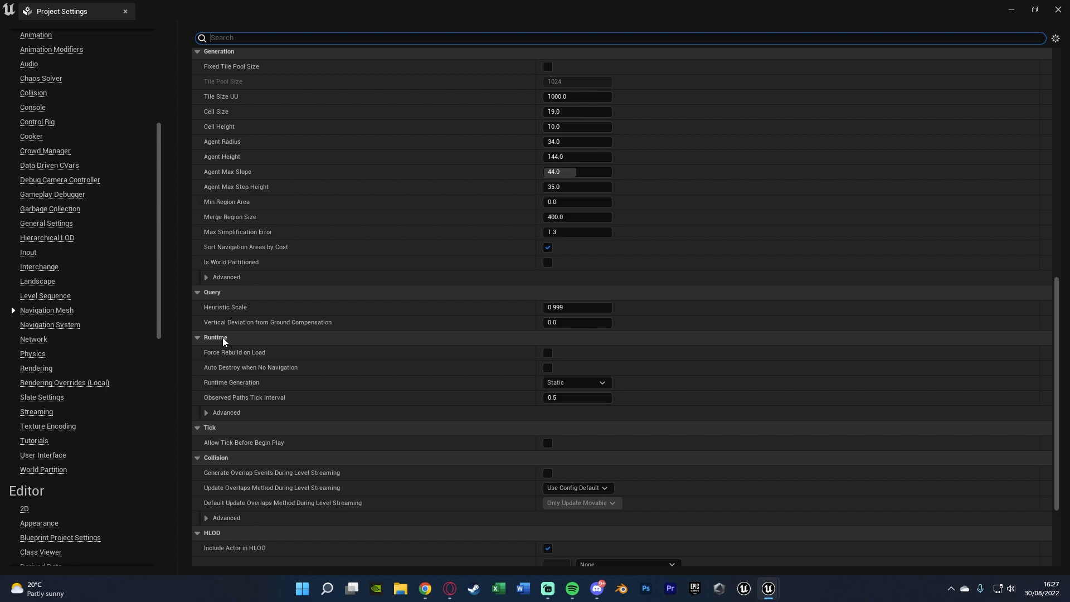
Filter for 'runtime ge' and set Runtime Generation to Dynamic
text(runtime)
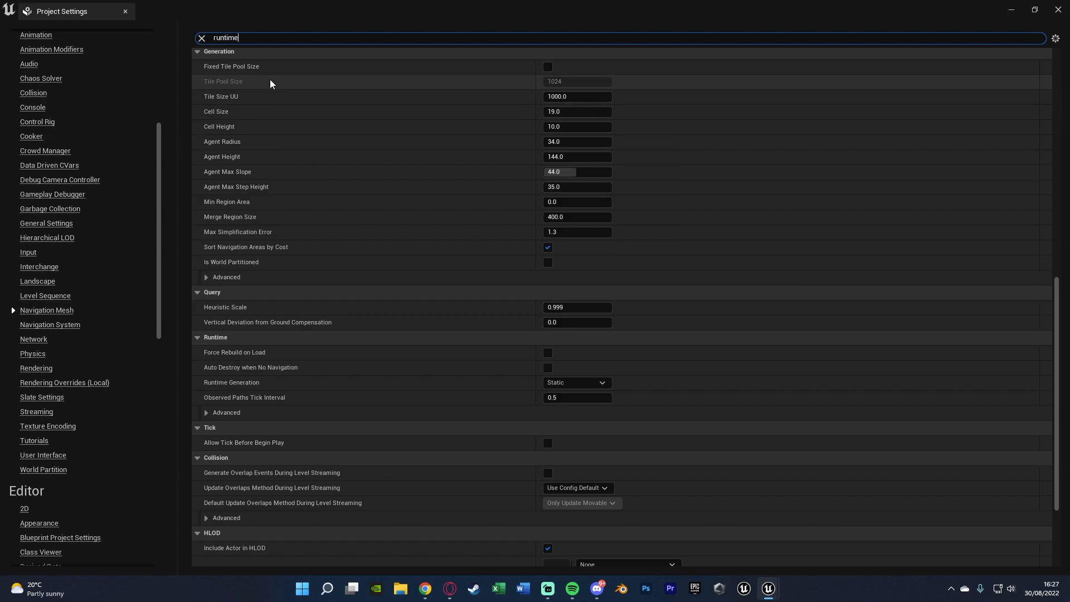
text(ge)
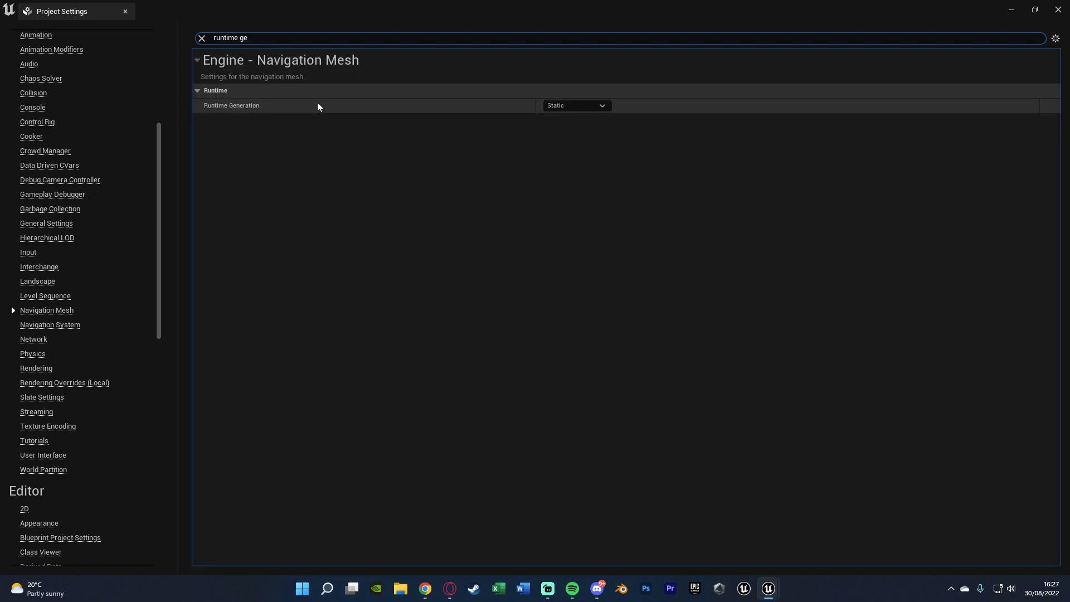
click(575, 105)
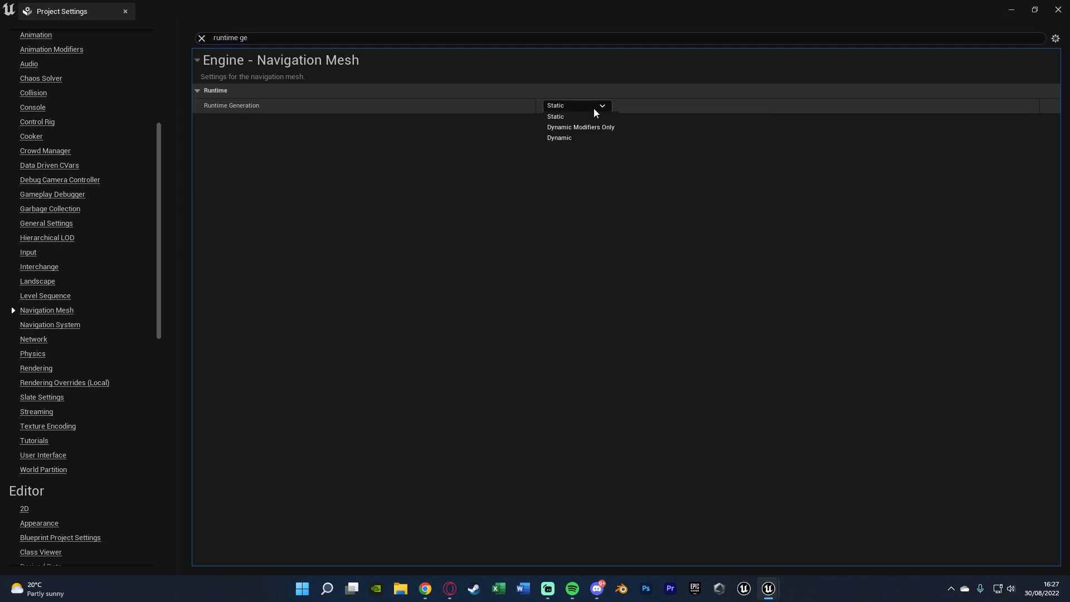
click(559, 138)
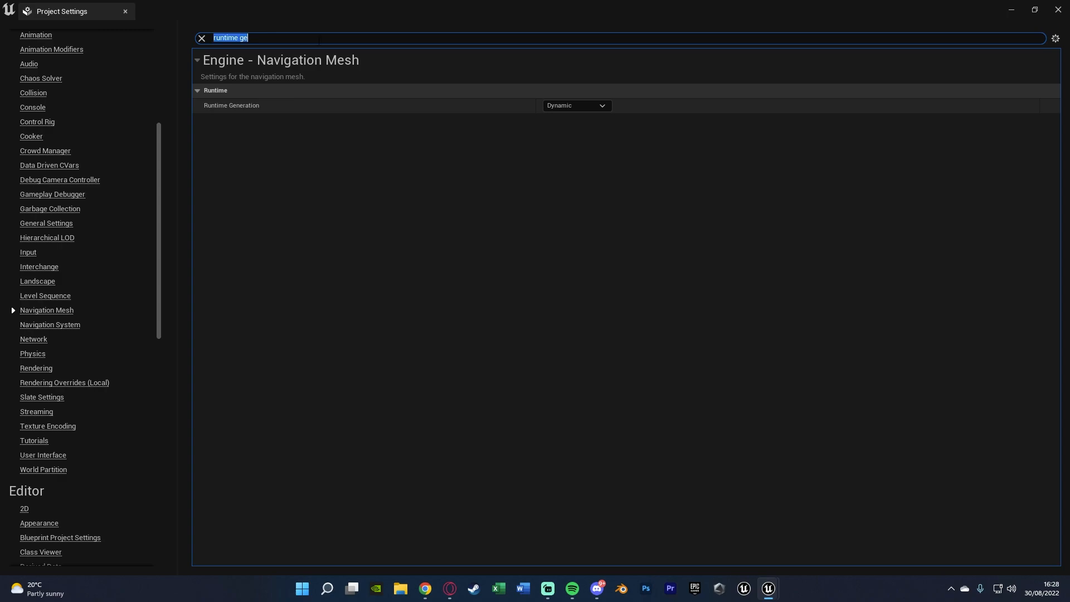
Filter for 'invoker' and tick Generate Navigation Only Around Navigation Invokers
text(invoker)
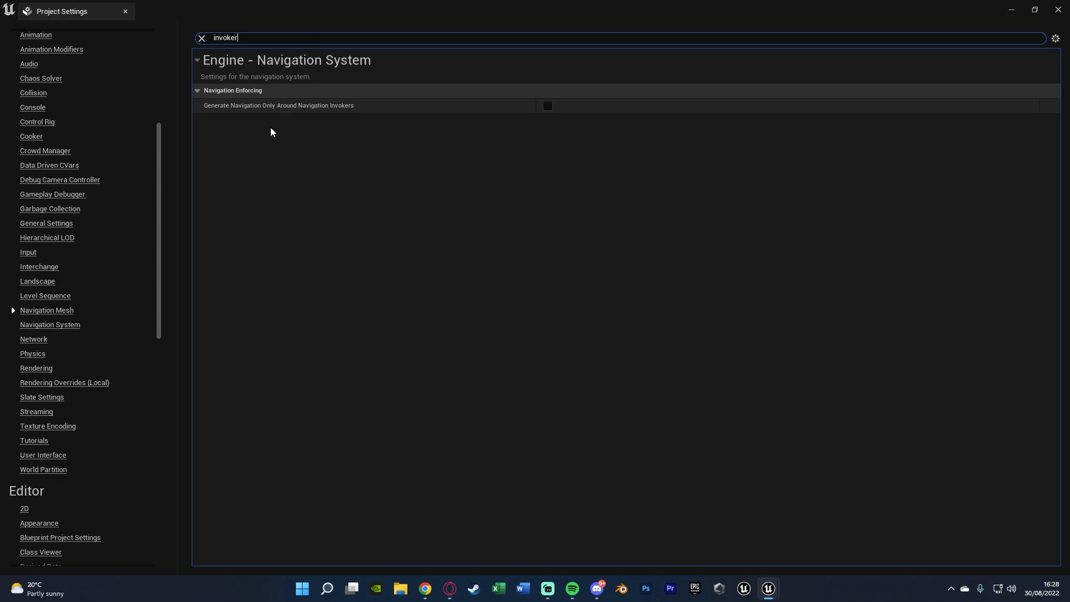
mouse_move(545, 117)
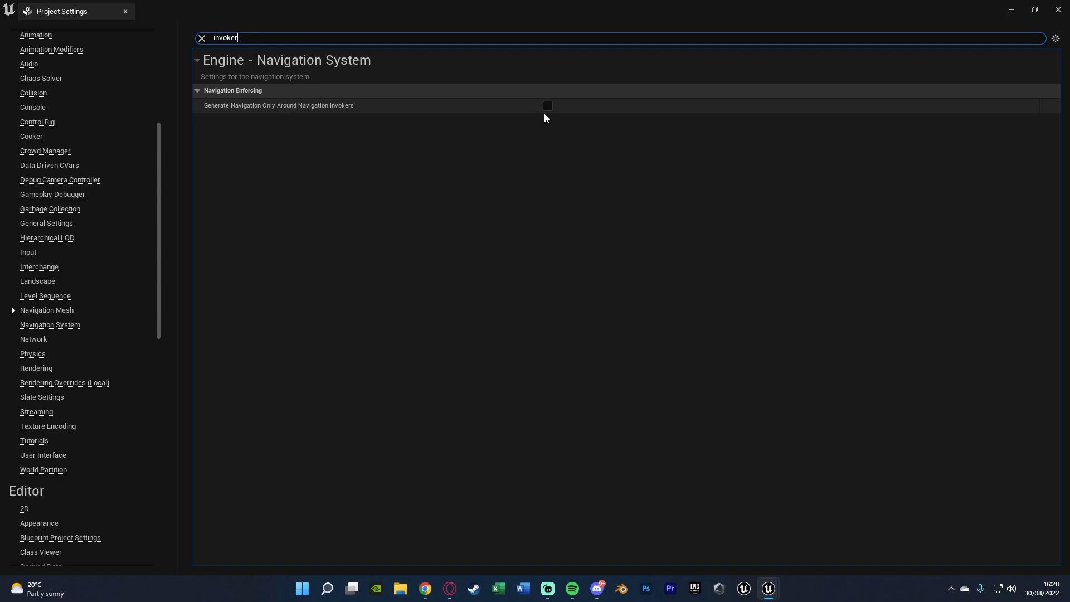
click(546, 106)
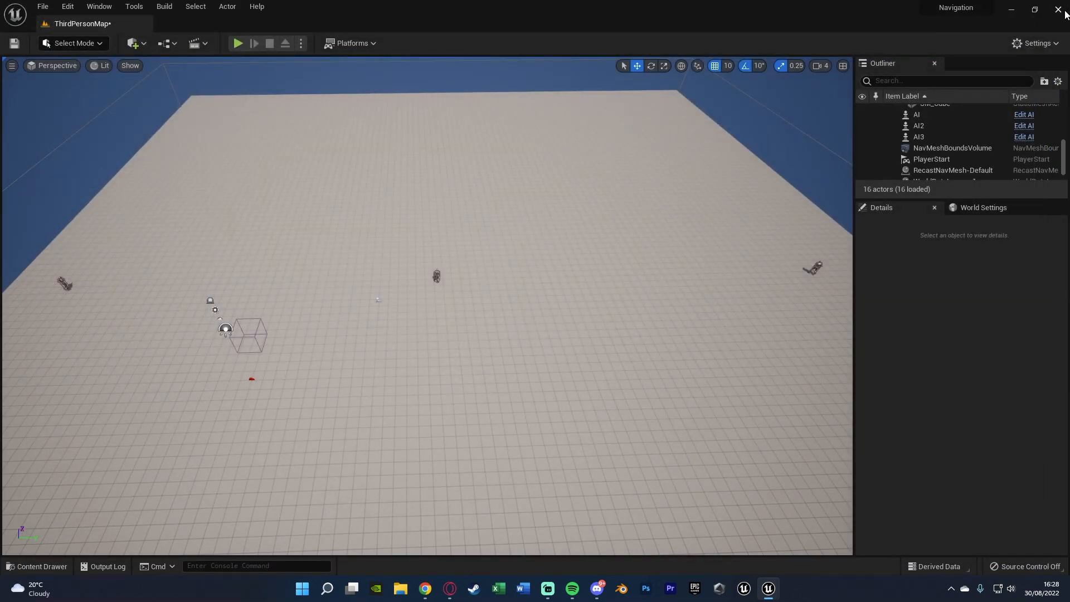
mouse_move(896, 19)
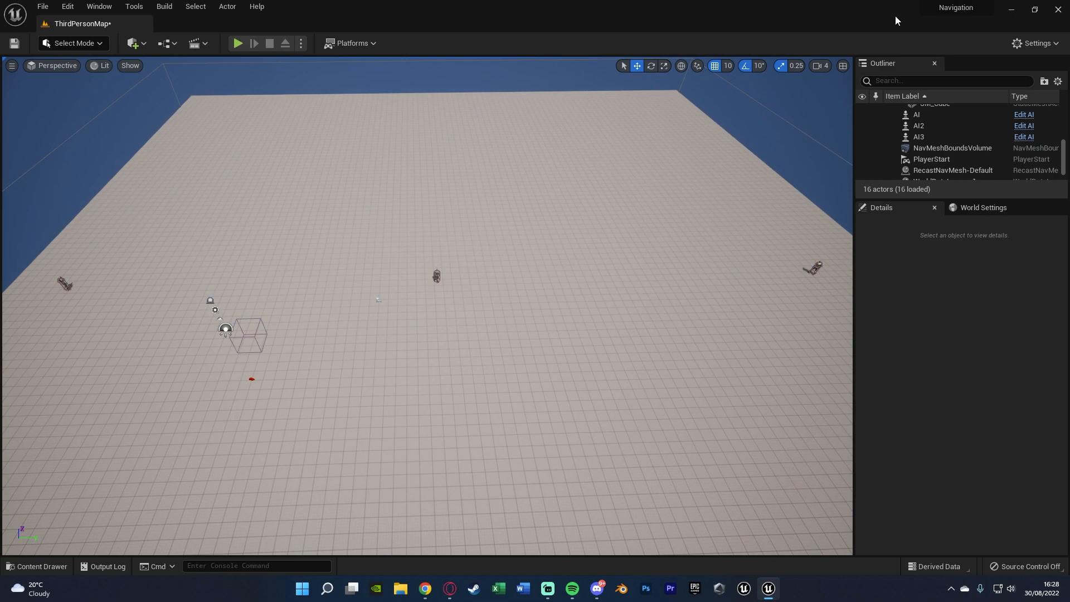
mouse_move(386, 13)
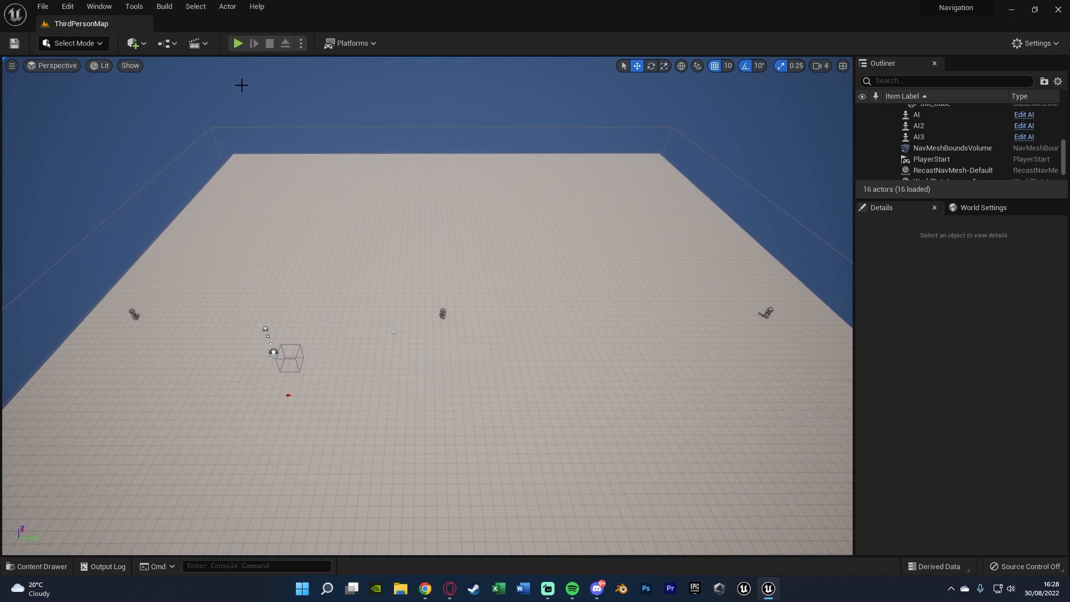
click(135, 44)
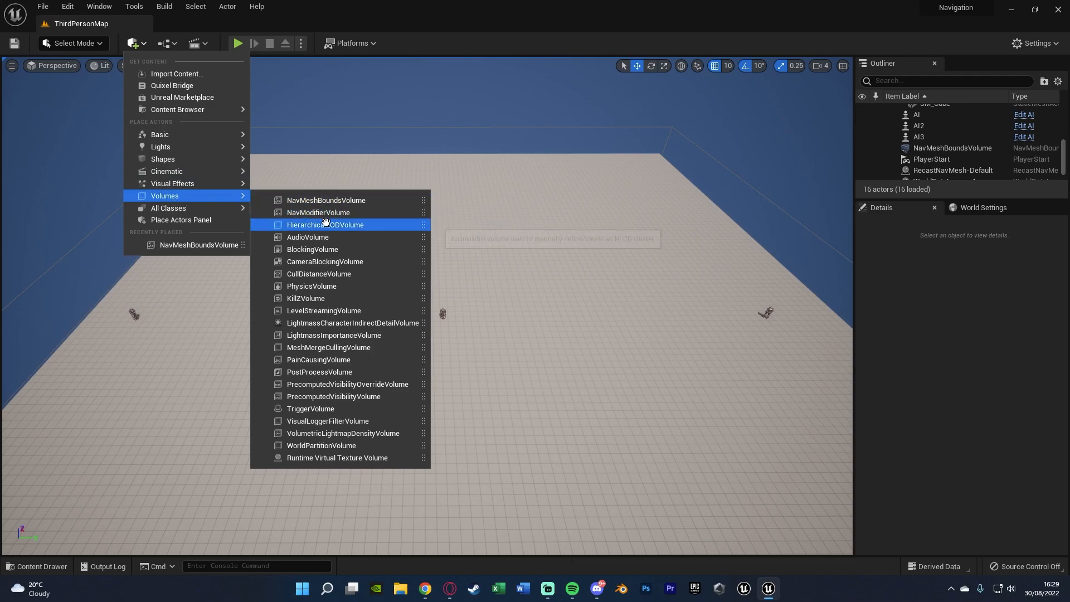
mouse_move(325, 200)
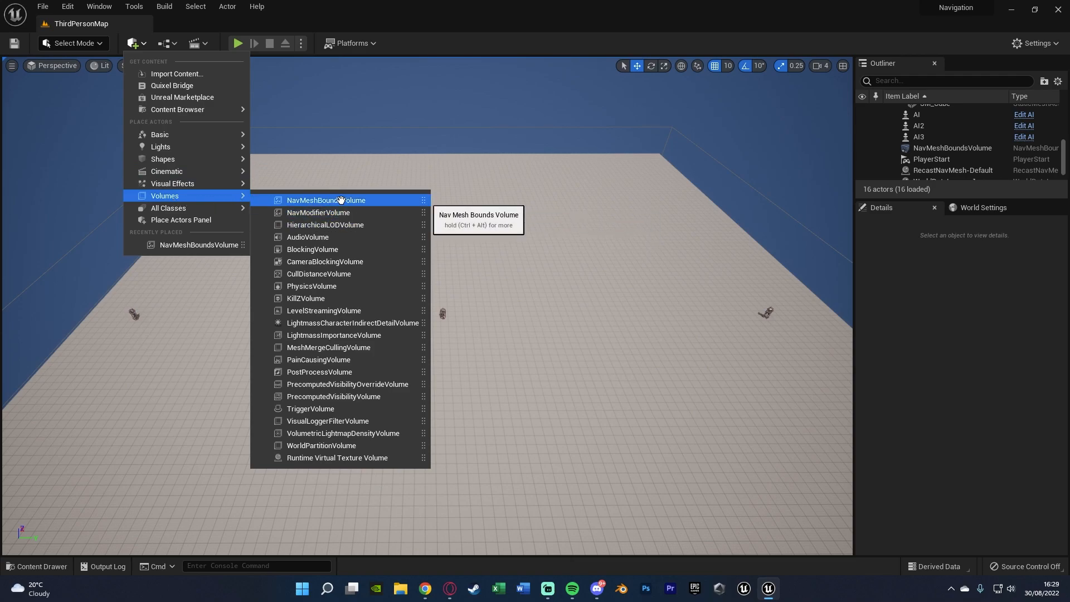
click(325, 200)
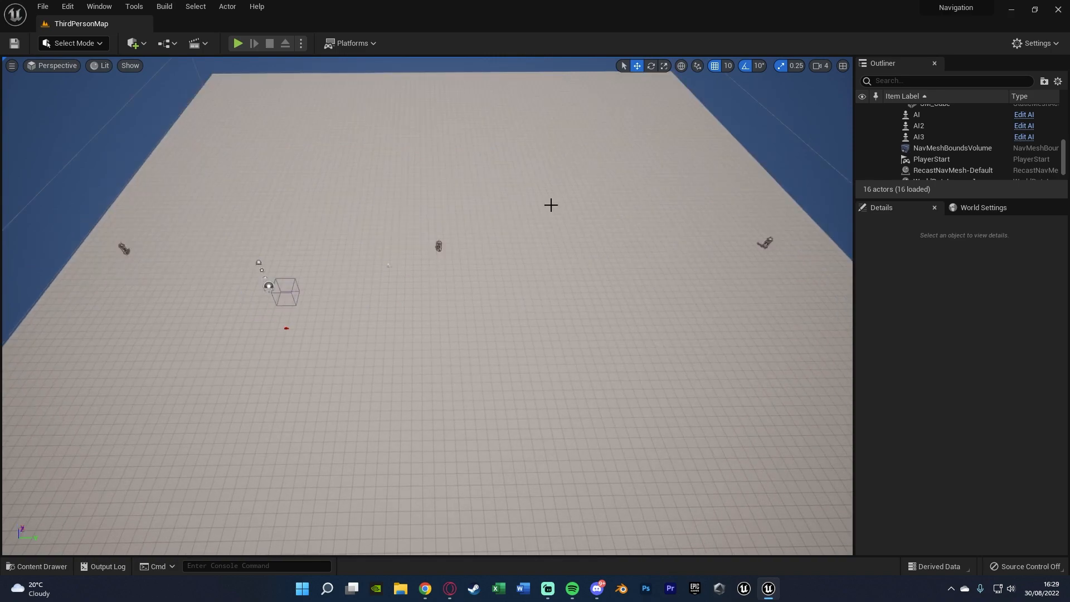
mouse_move(353, 208)
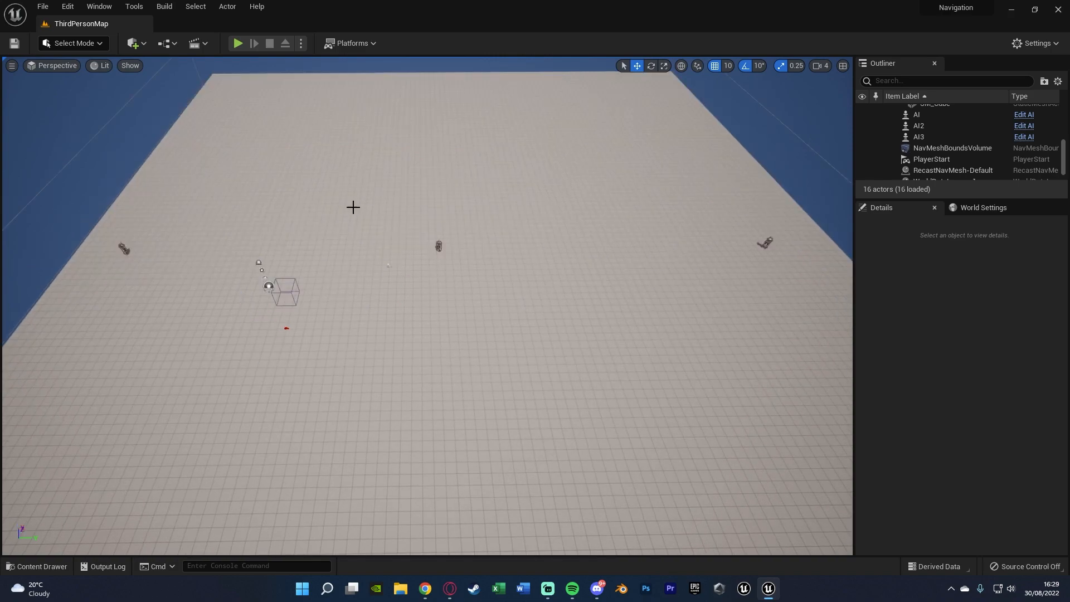
mouse_move(486, 279)
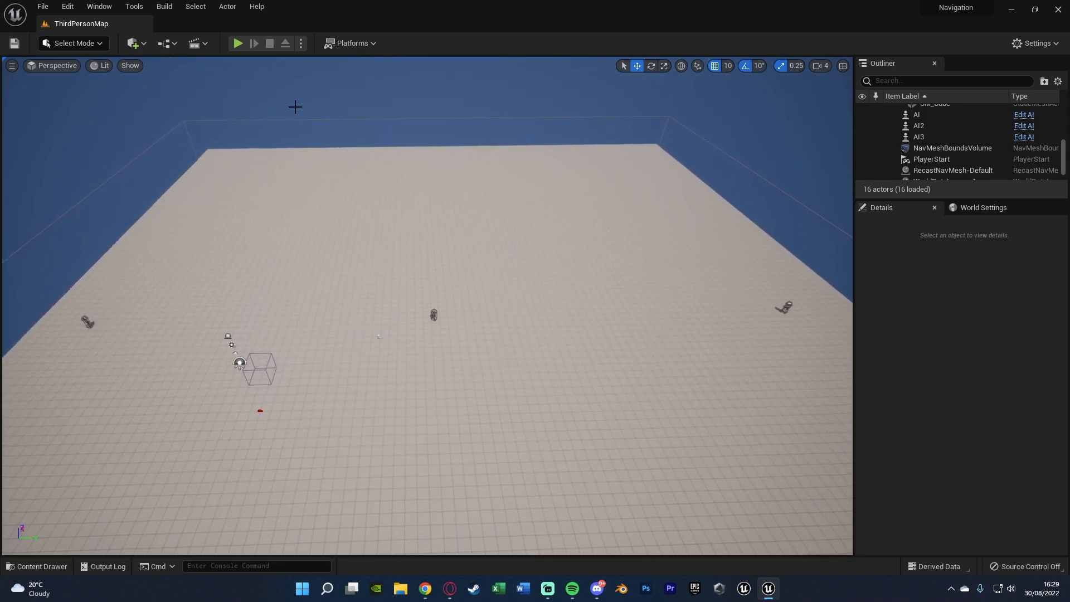
mouse_move(595, 235)
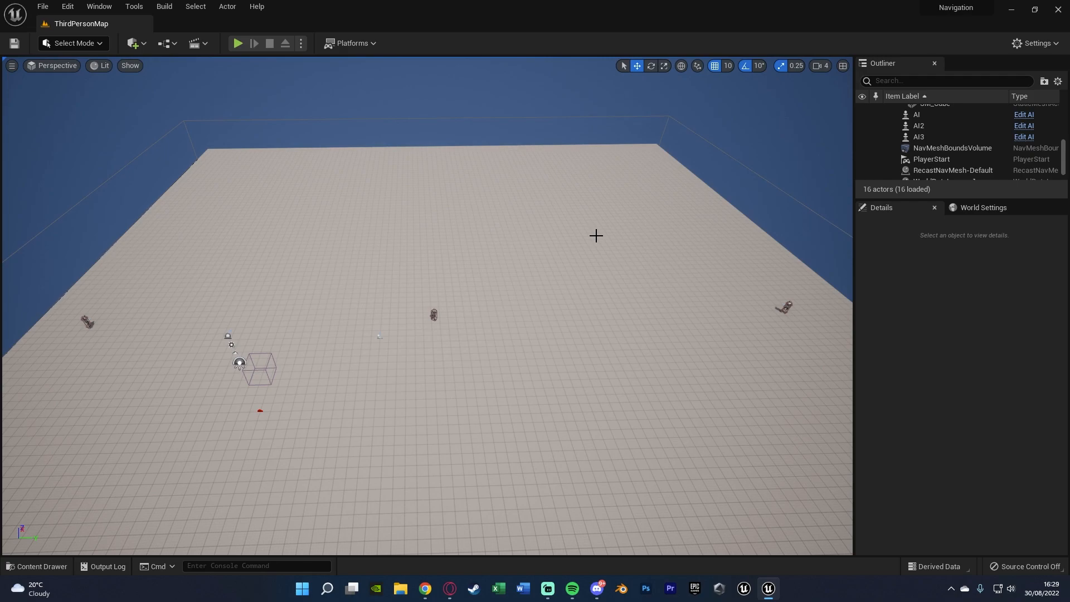
mouse_move(545, 294)
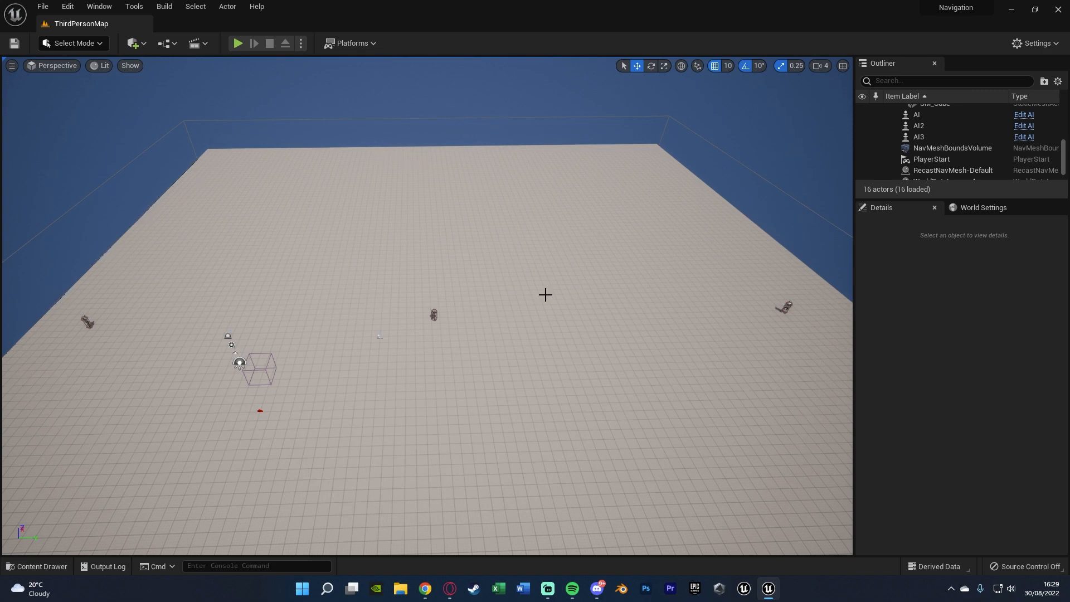
mouse_move(428, 225)
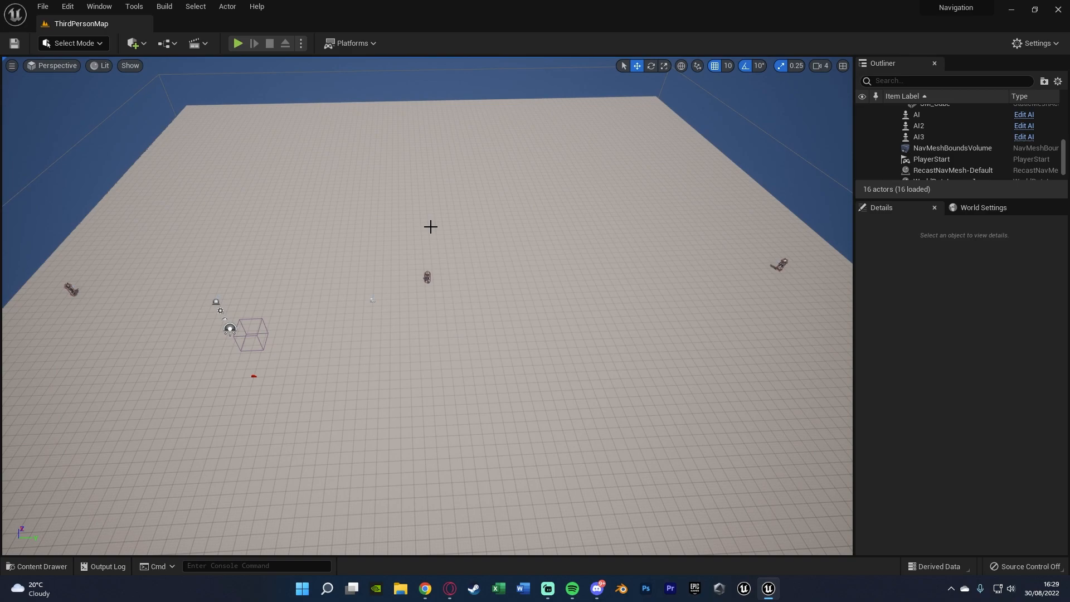
Bring BP_ThirdPersonCharacter up for editing from the Content Drawer
click(38, 569)
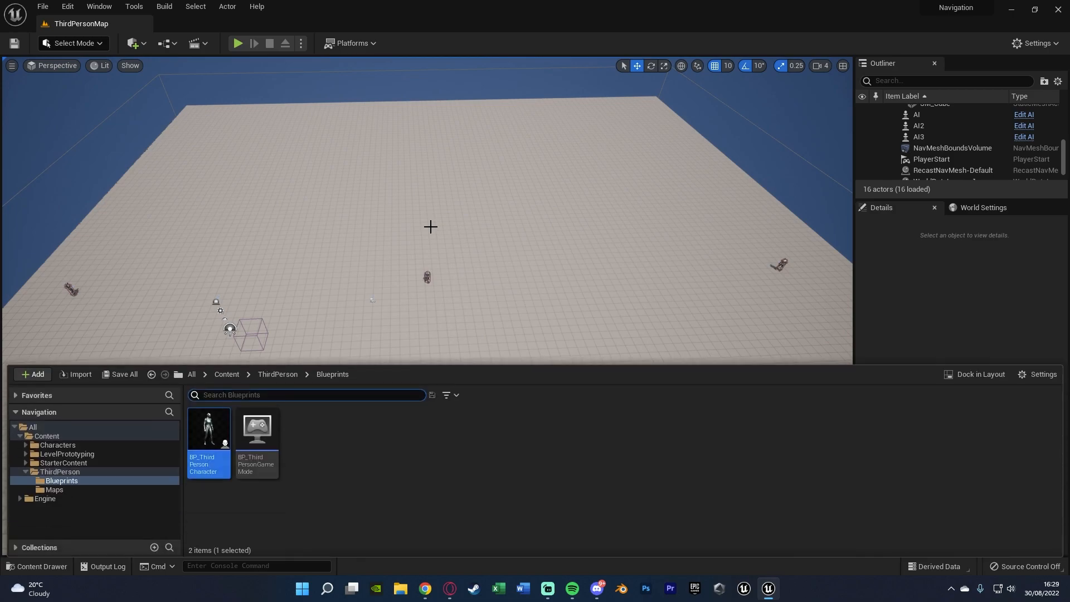
double_click(208, 428)
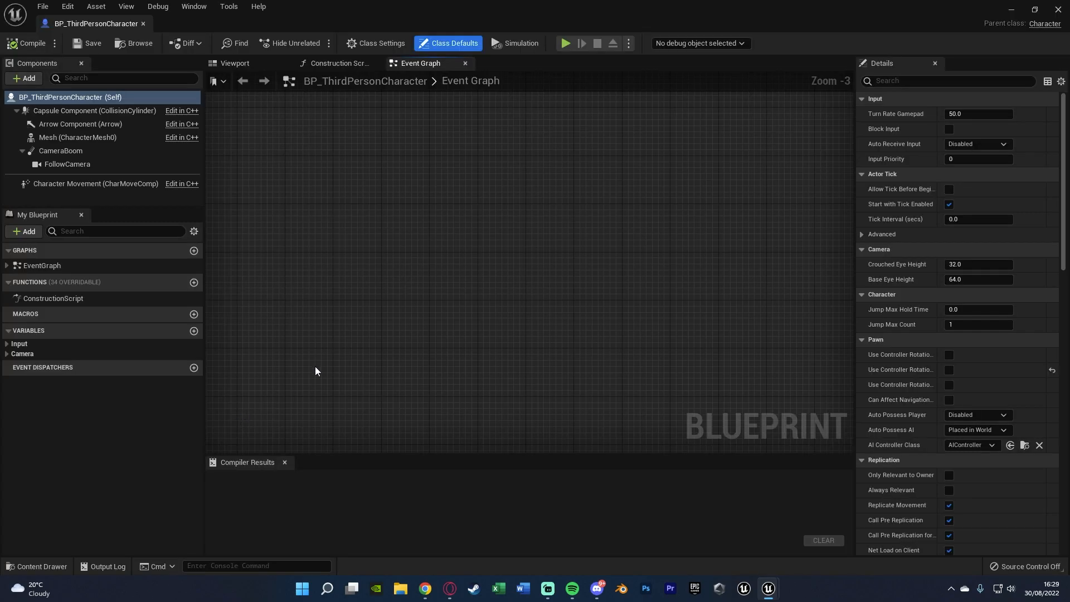
mouse_move(232, 149)
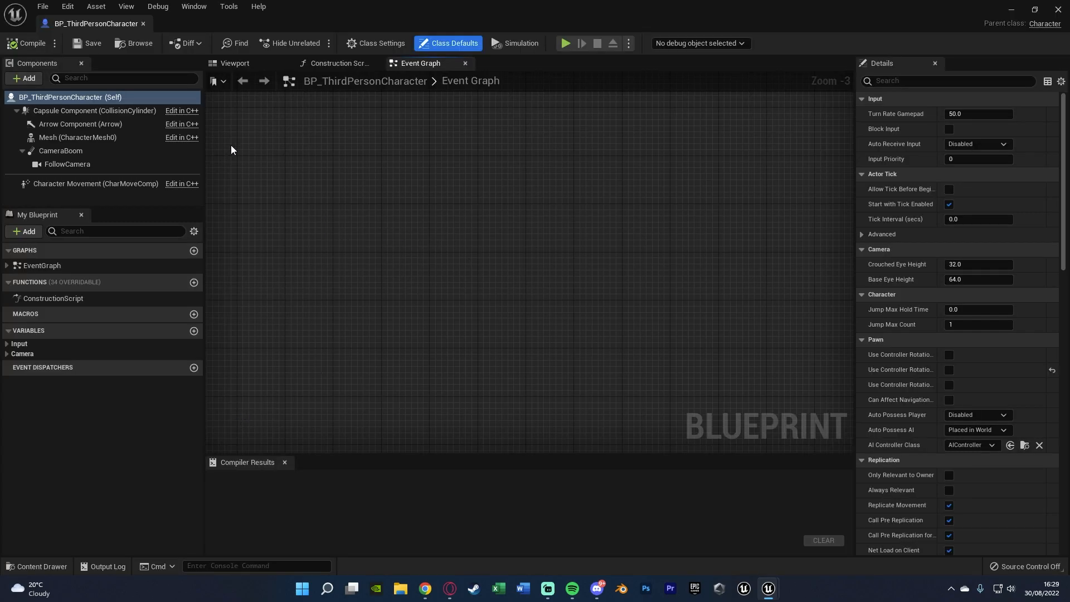
Add a Navigation Invoker component to the character, found by searching 'navig'
click(23, 78)
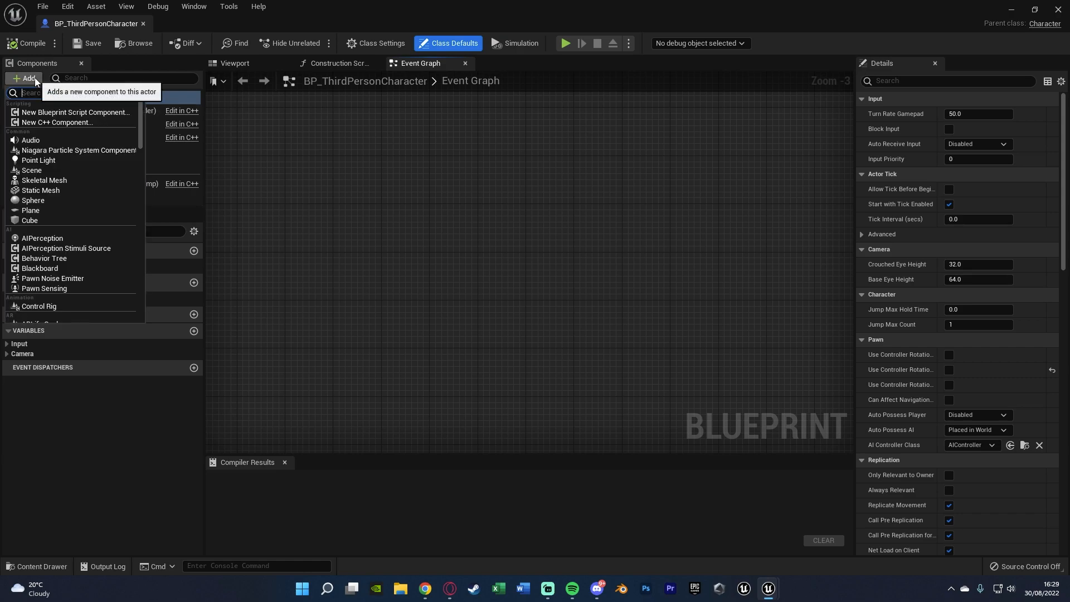
text(navig)
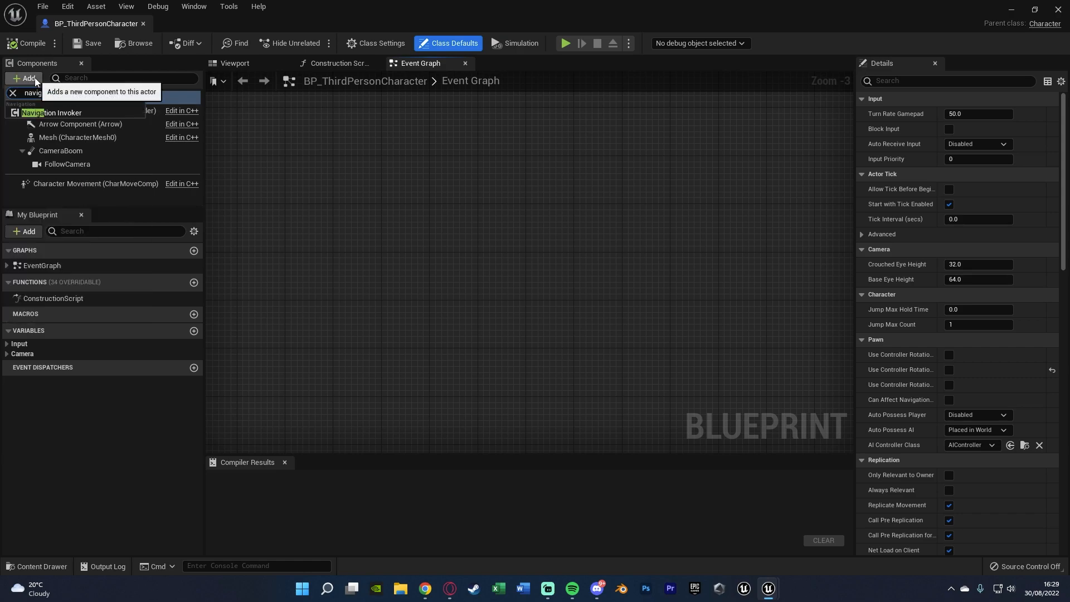
click(51, 112)
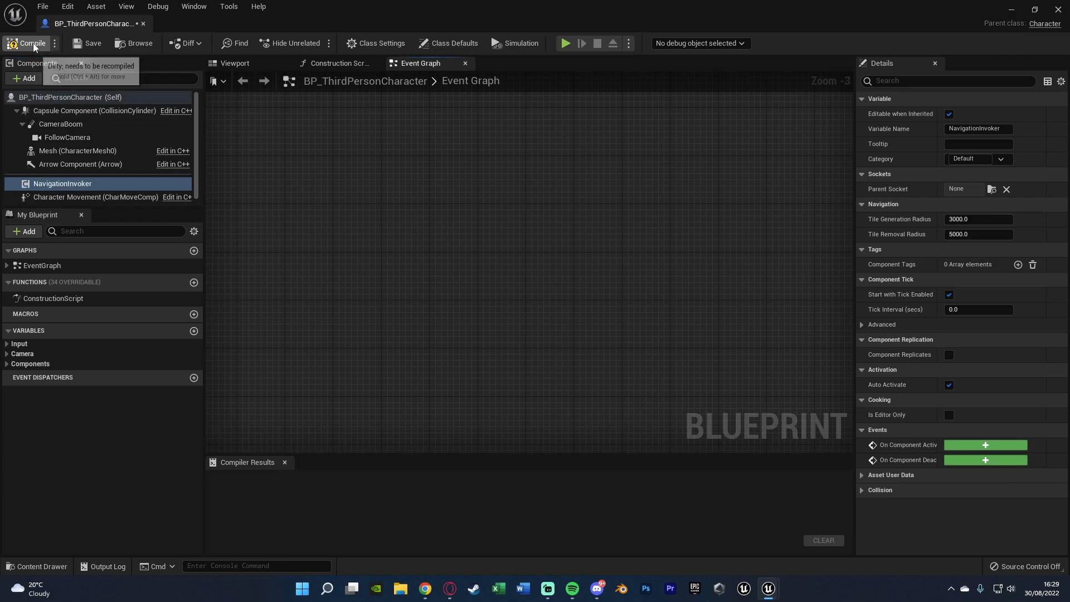
Compile the blueprint and set the invoker's Tile Removal Radius to 5000.0
click(29, 44)
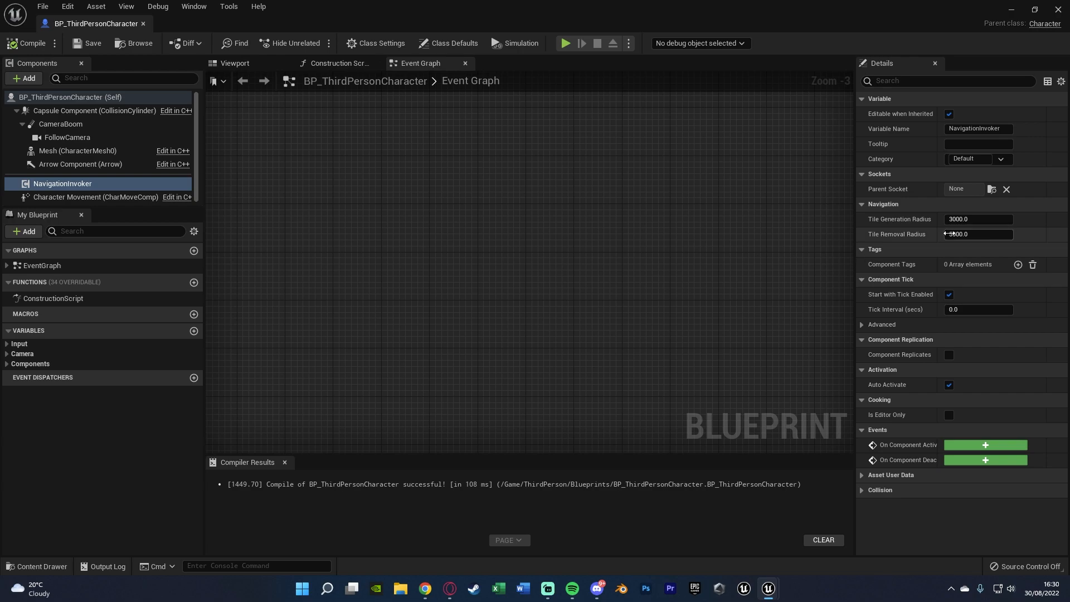
text(5000.0)
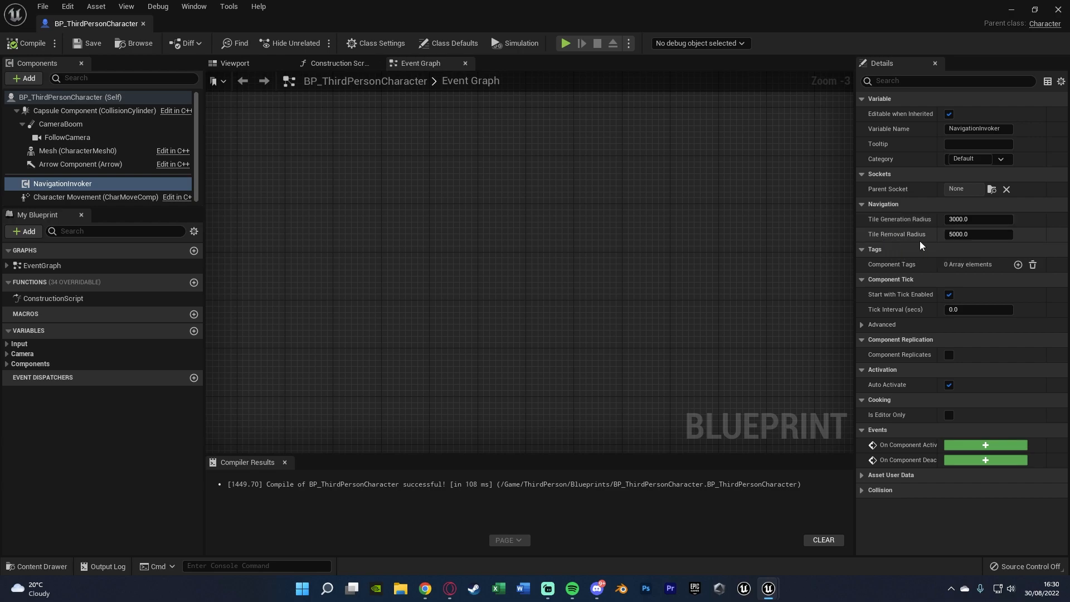
mouse_move(972, 231)
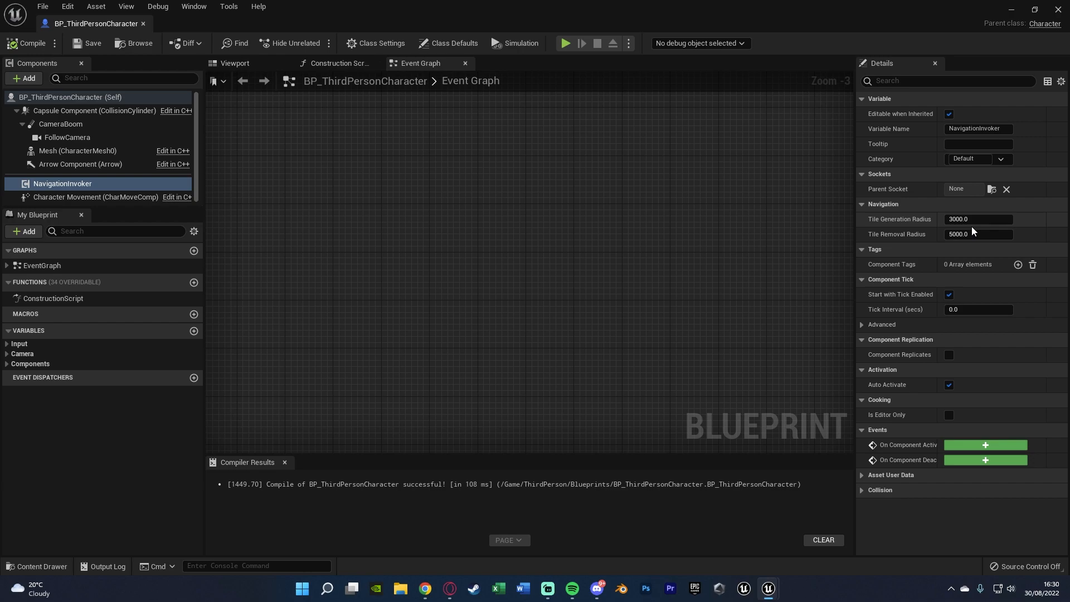
mouse_move(914, 241)
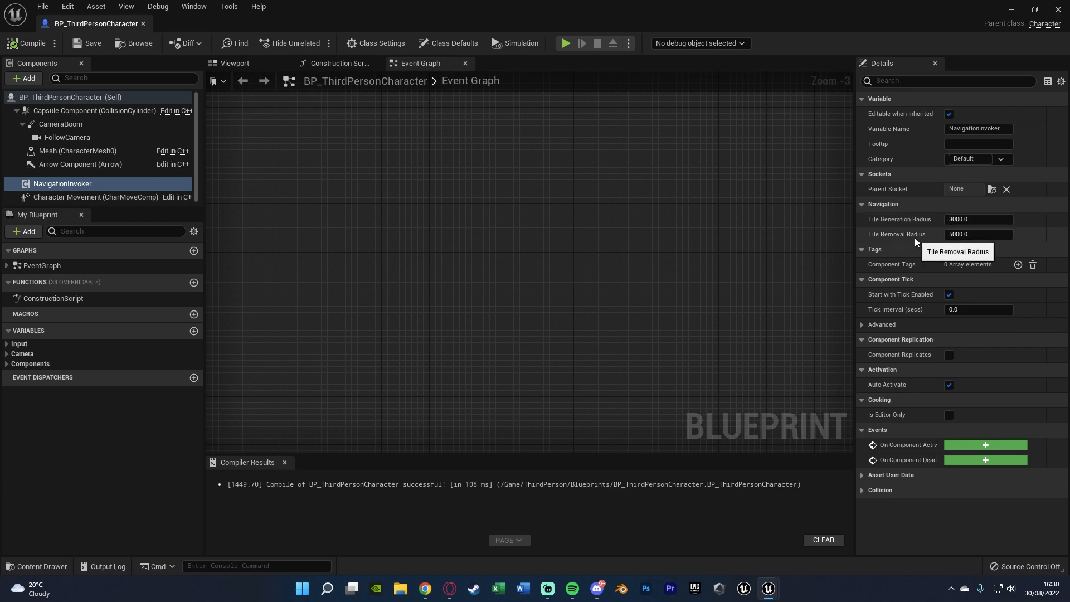
mouse_move(962, 248)
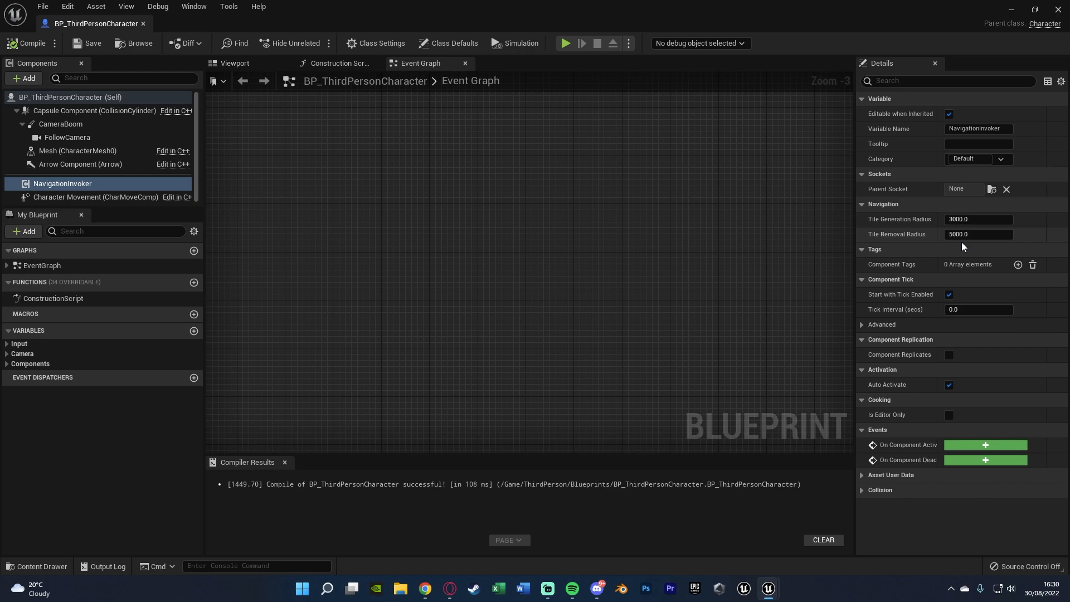
mouse_move(965, 234)
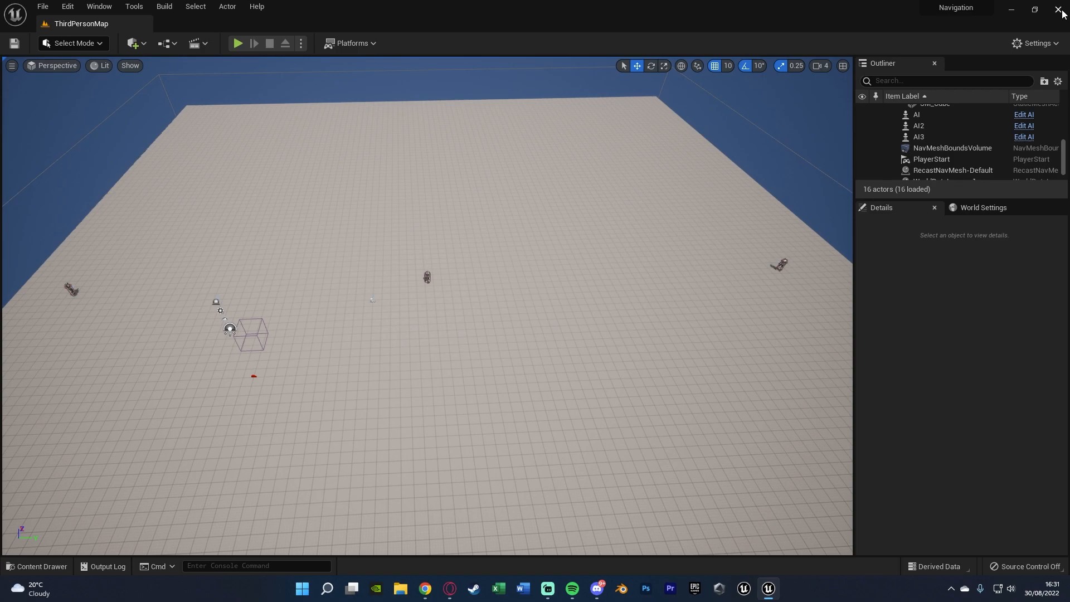
mouse_move(517, 307)
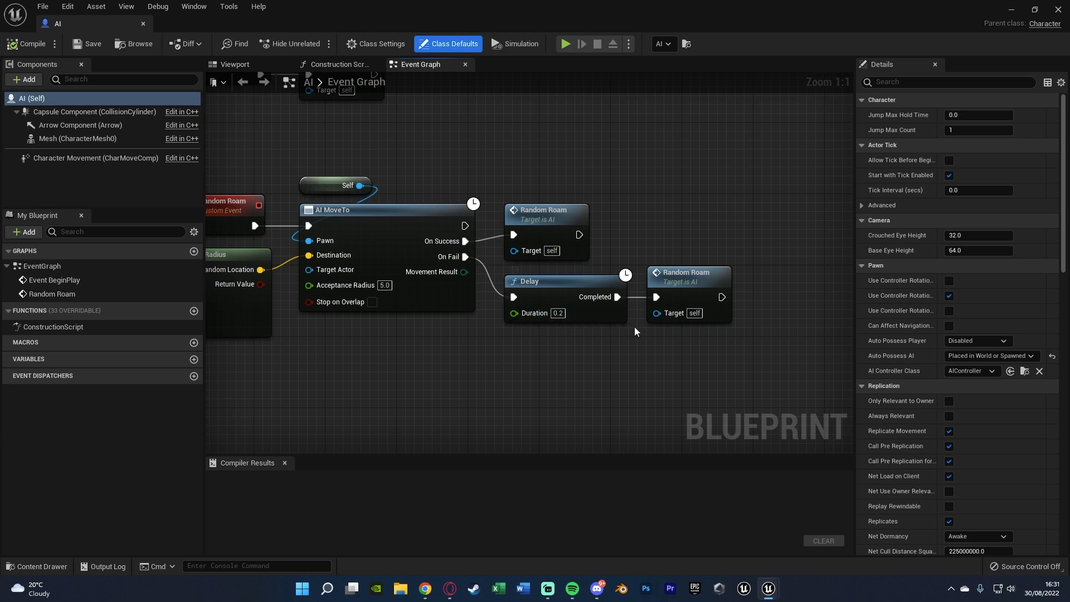
mouse_move(665, 379)
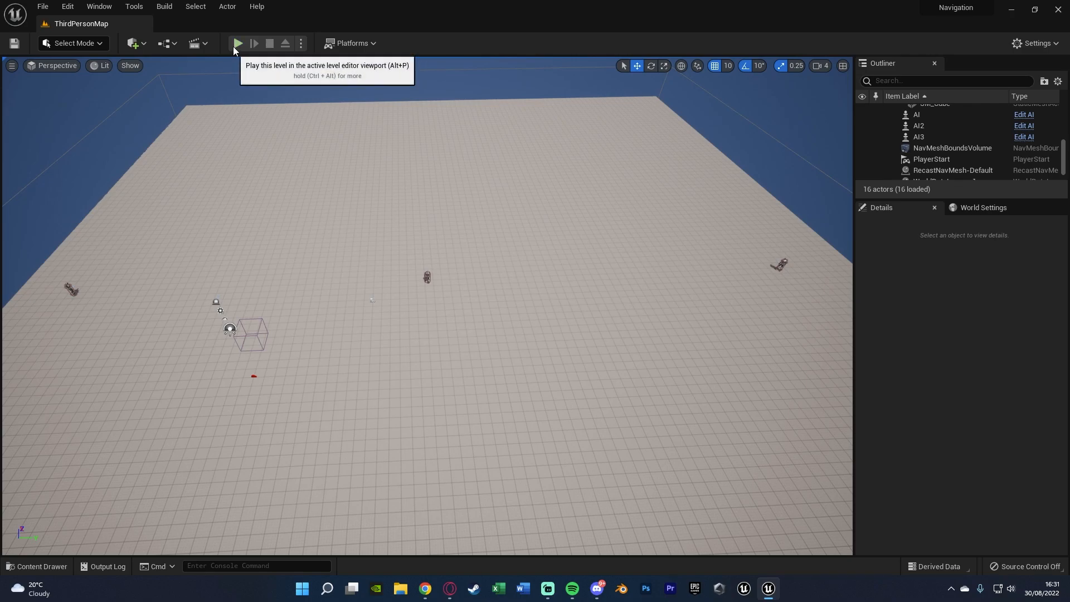
Start a play session to see the nav mesh generate around the player character
click(238, 43)
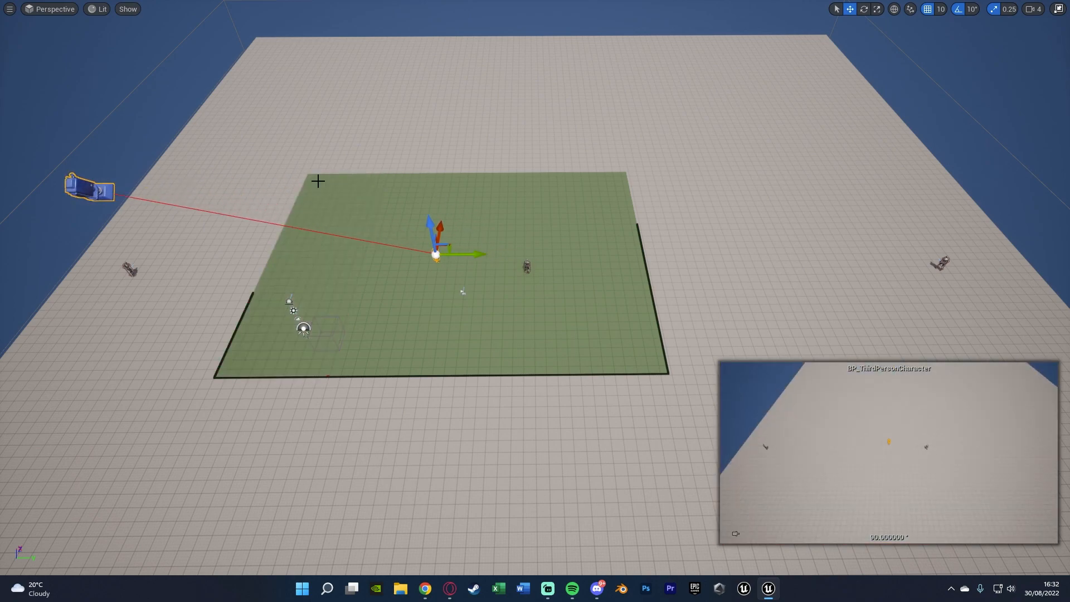
mouse_move(573, 356)
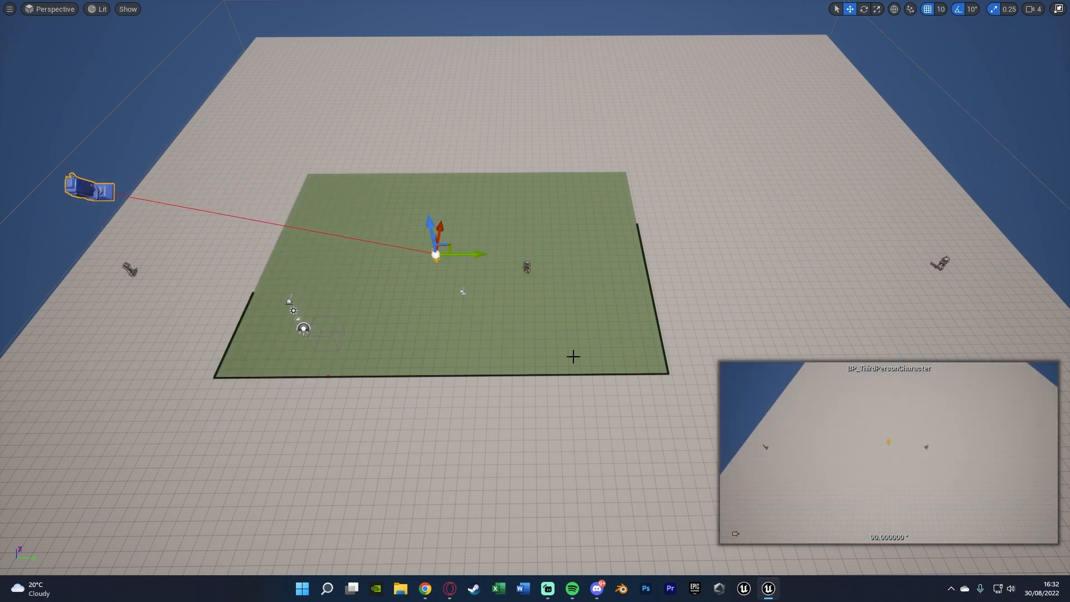
mouse_move(587, 279)
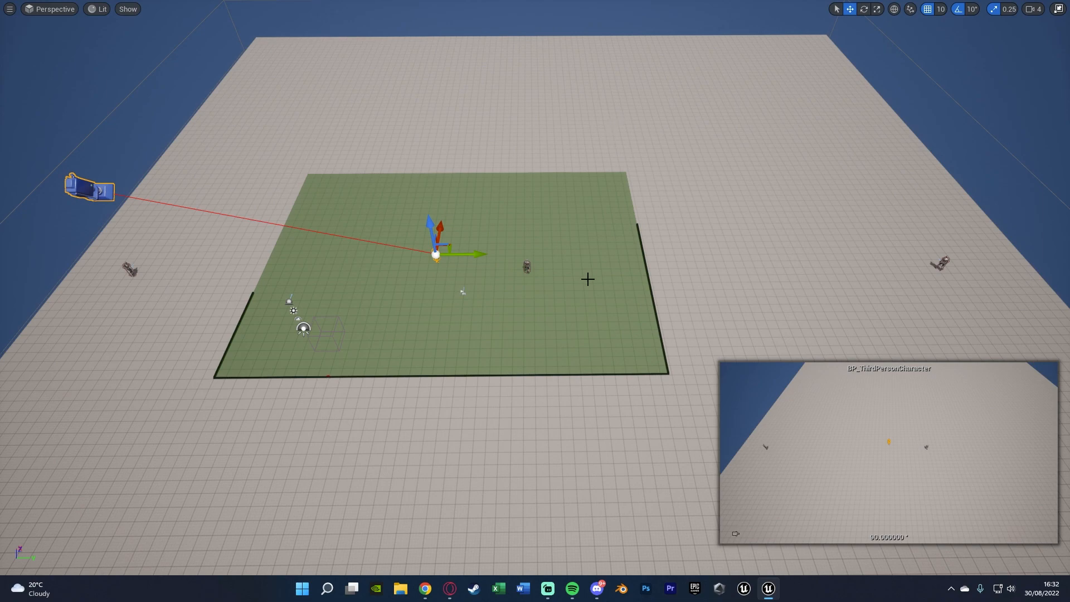
mouse_move(482, 254)
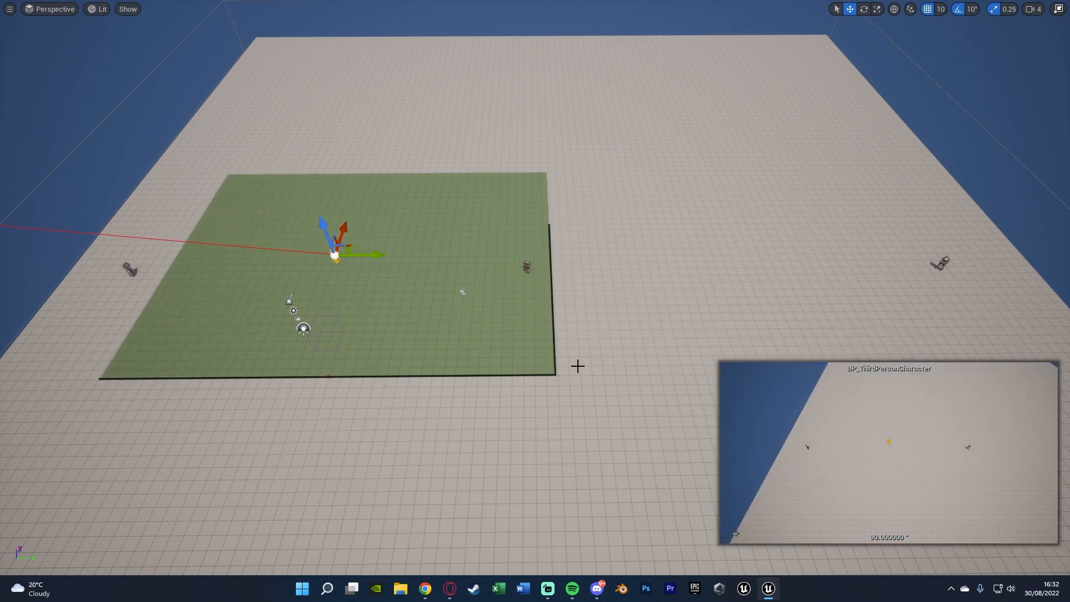
mouse_move(410, 249)
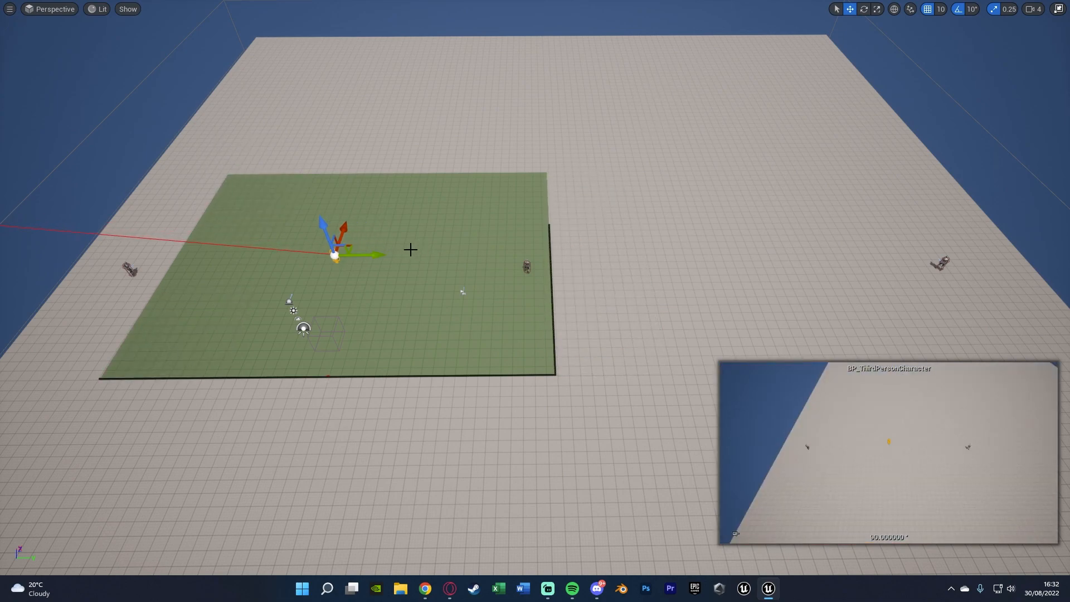